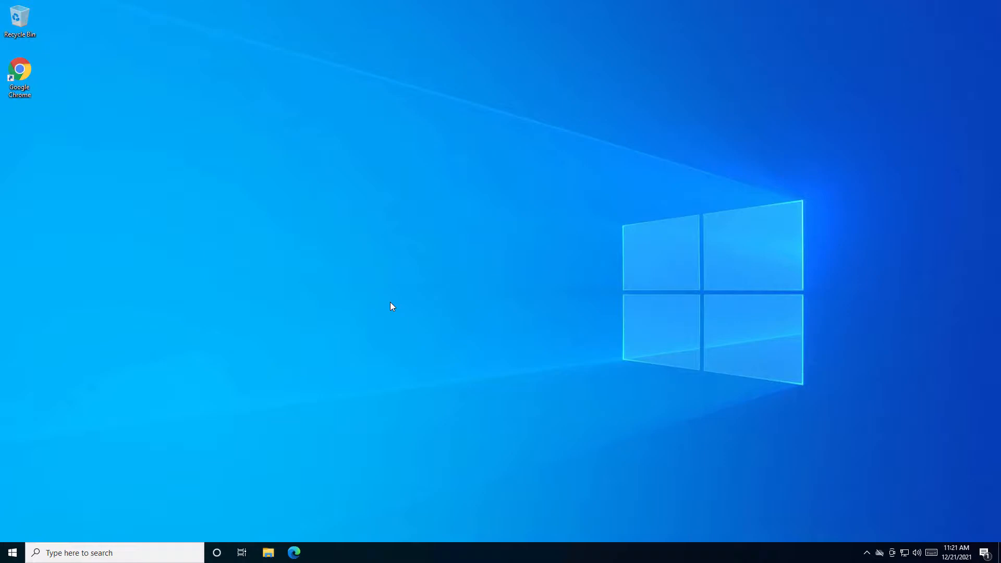
mouse_move(277, 553)
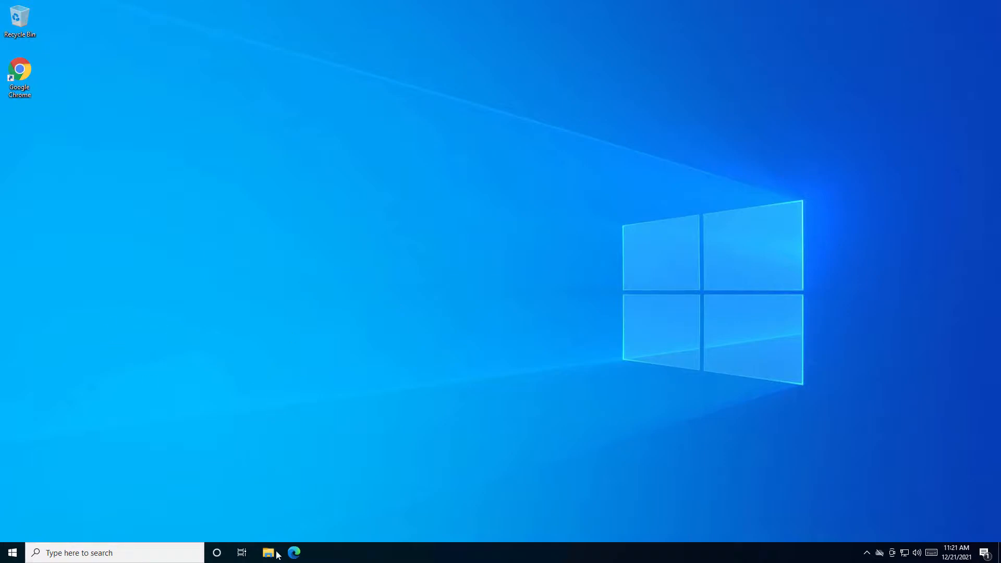
- Launch File Explorer and open C:\temp, which lists twelve text files
left_click(267, 553)
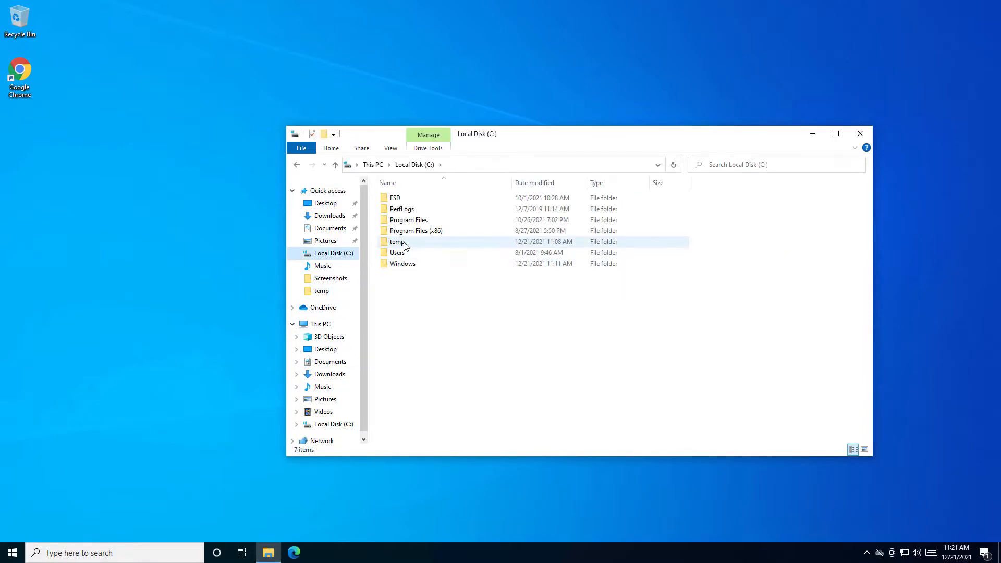
double_click(398, 241)
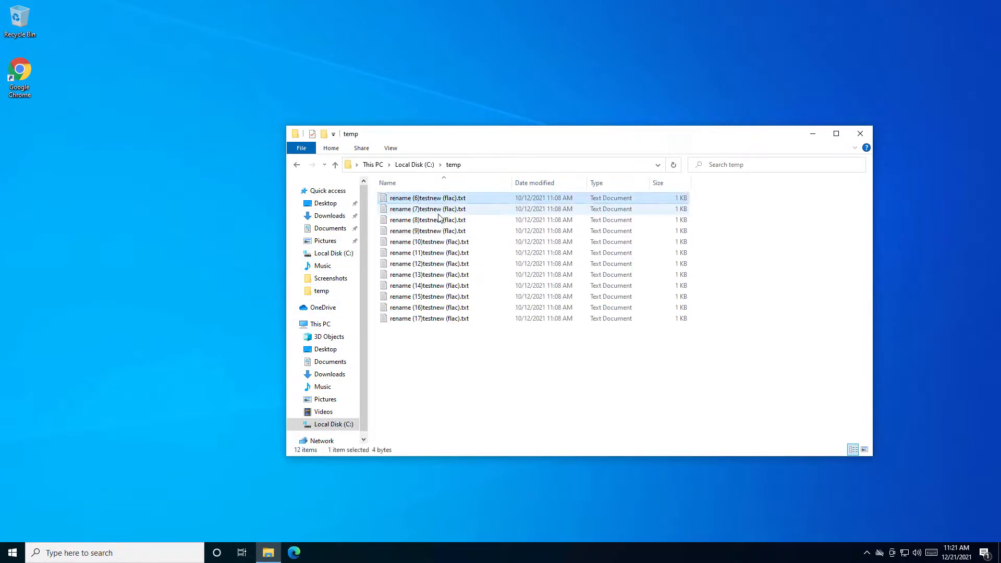
mouse_move(425, 208)
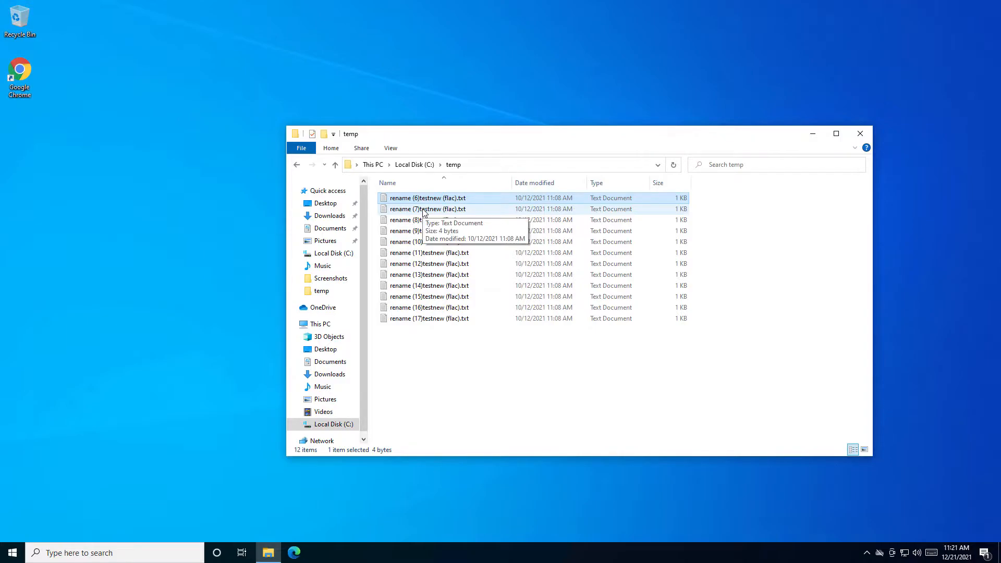
- Rename 'rename (6)testnew (flac).txt' and 'rename (7)testnew (flac).txt' to end in new2 and new3
right_click(426, 197)
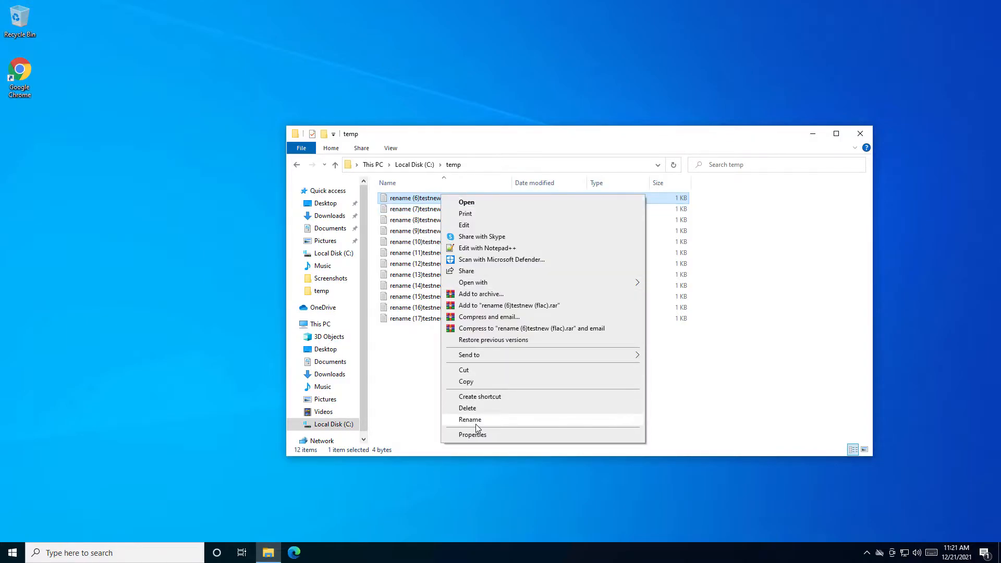
left_click(470, 419)
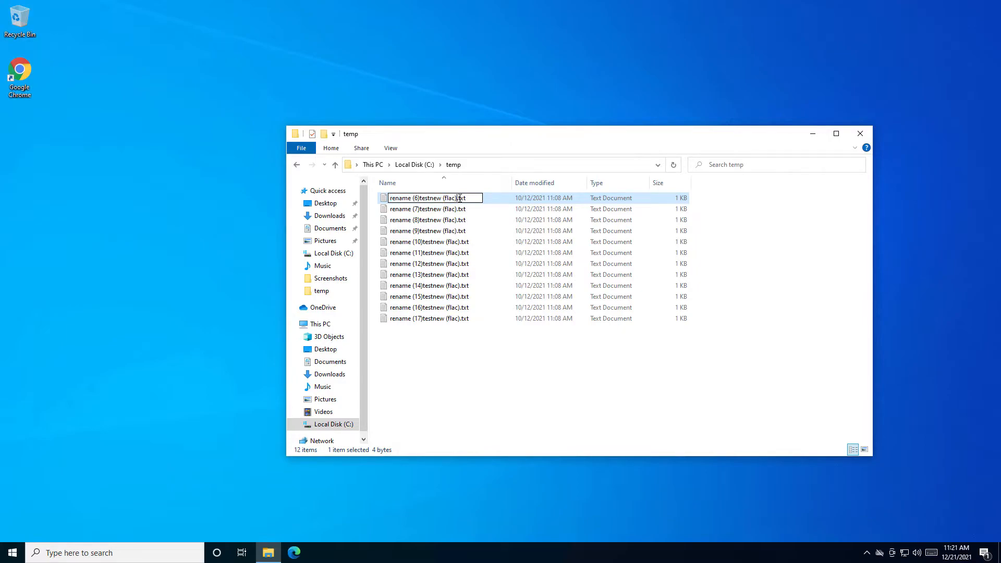
type("new")
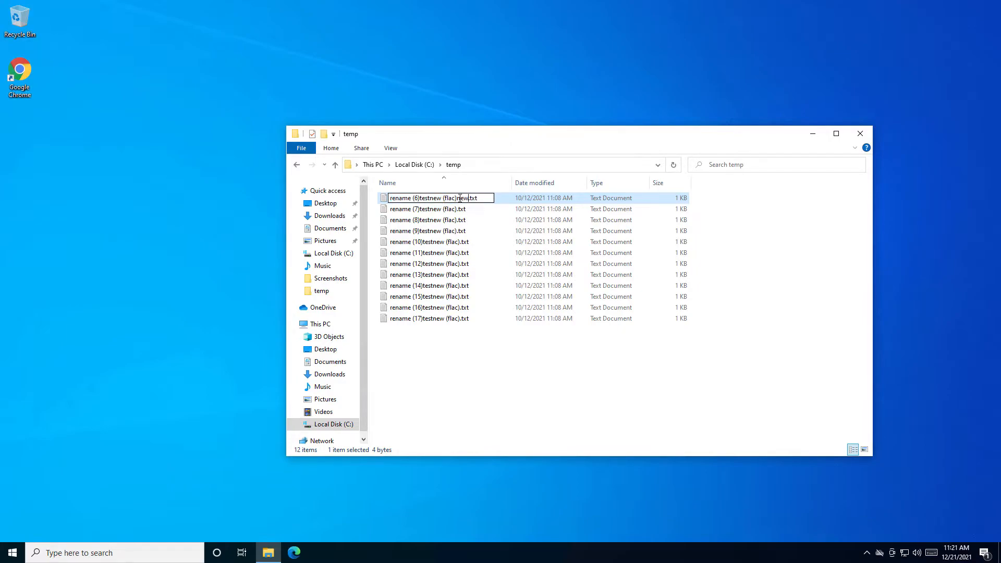
type("2")
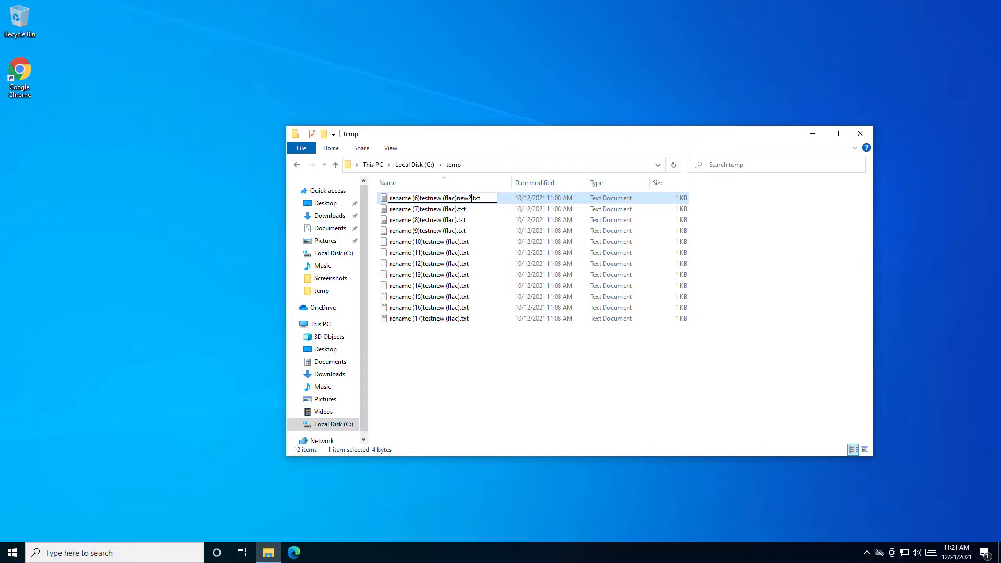
key("Tab")
type("new3")
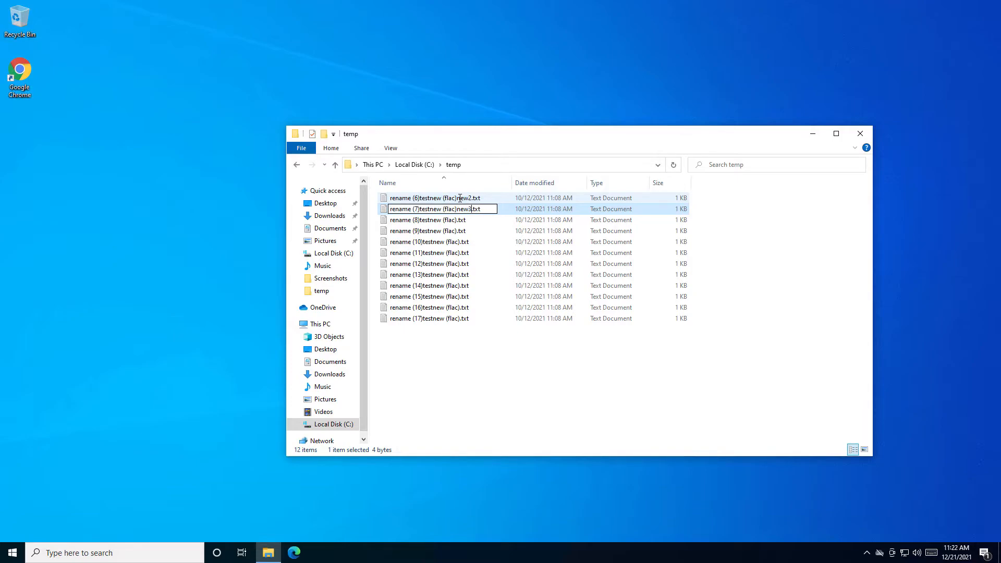
key("Return")
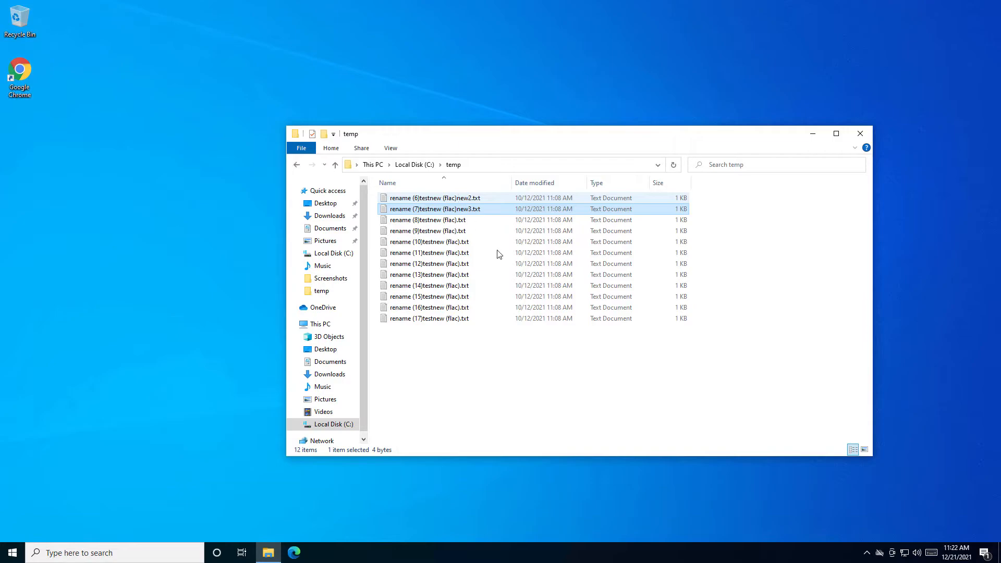
left_click(446, 253)
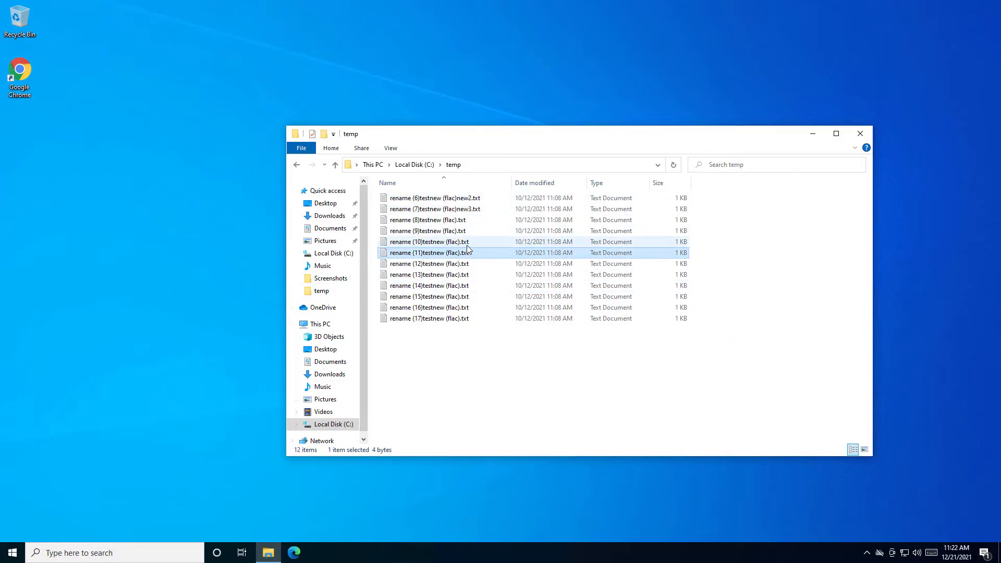
- Select all twelve files and batch-rename them to 'newname (1).txt' through 'newname (12).txt'
key("ctrl+a")
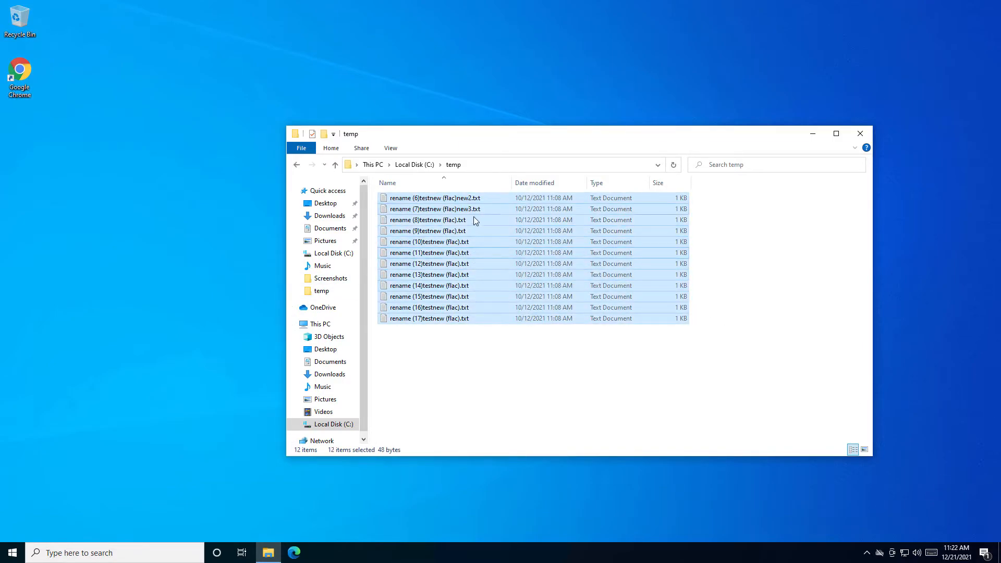
mouse_move(474, 220)
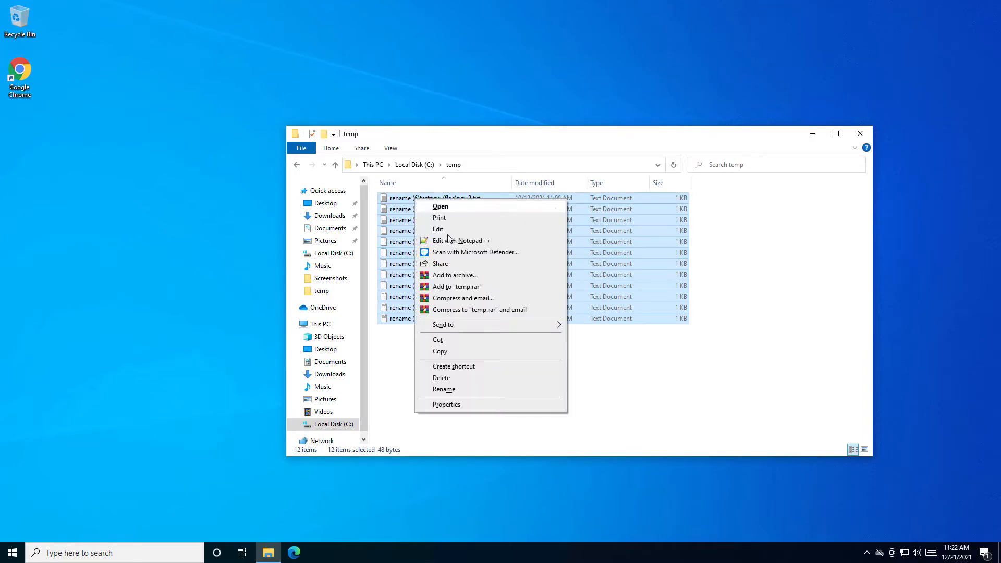
left_click(443, 390)
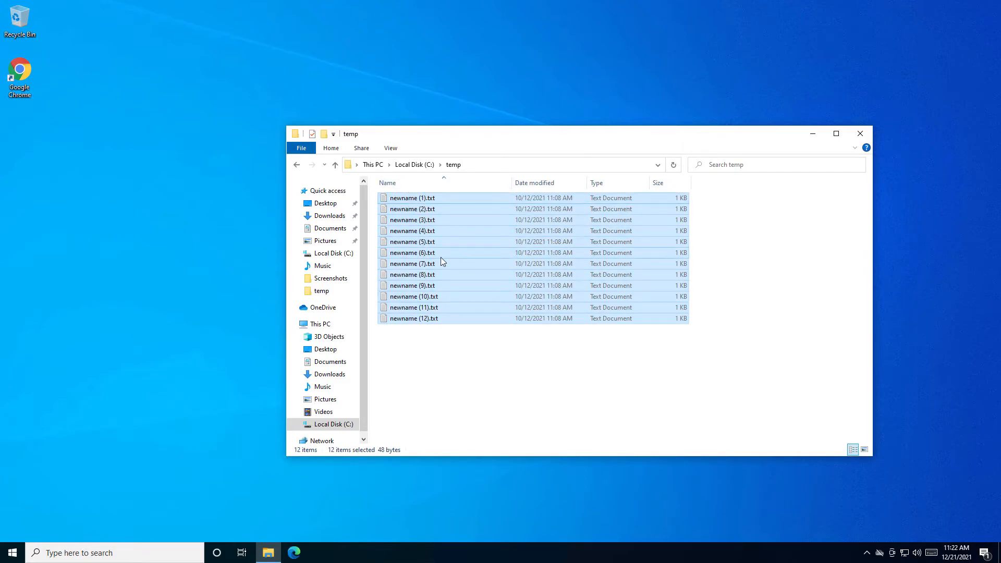
mouse_move(440, 241)
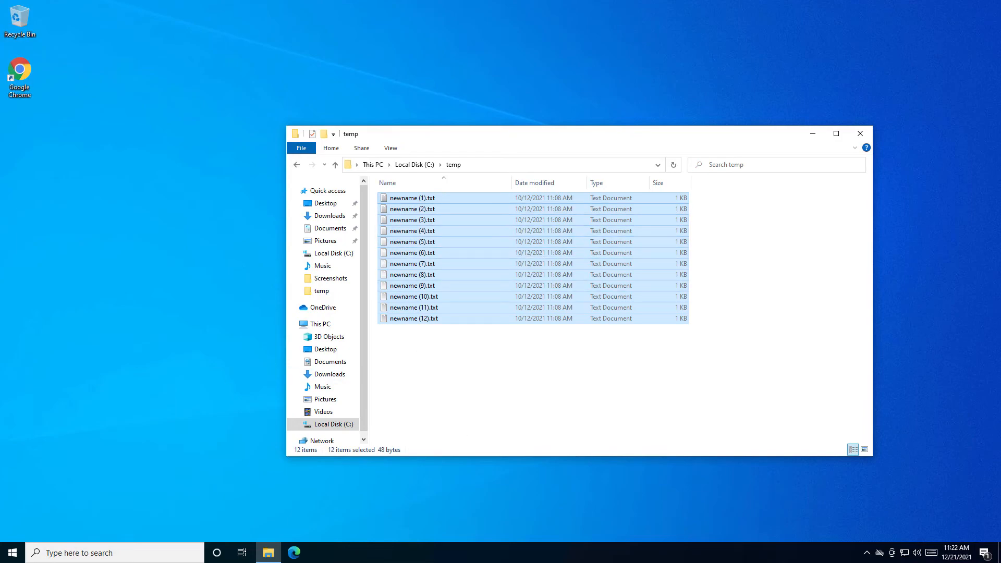
mouse_move(742, 479)
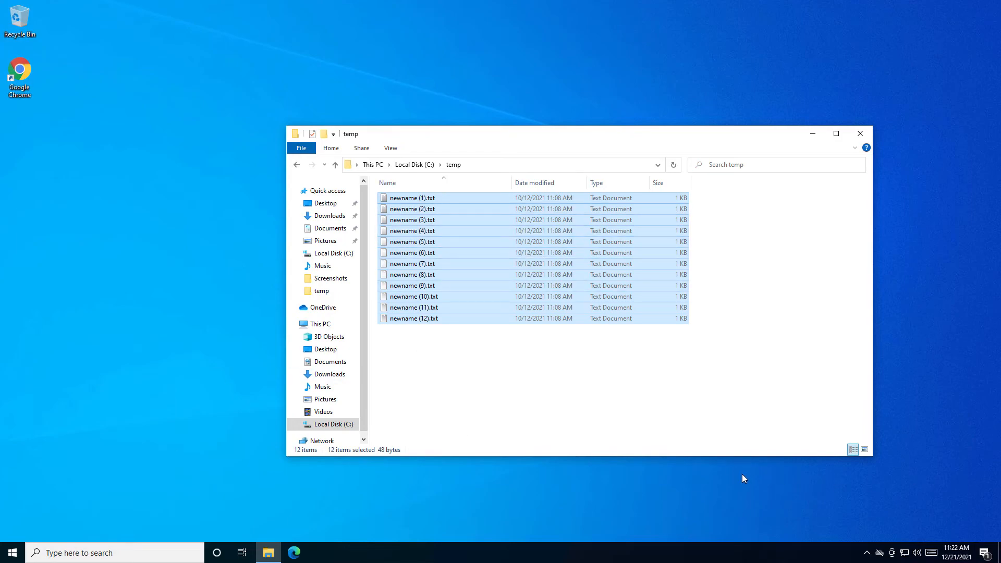